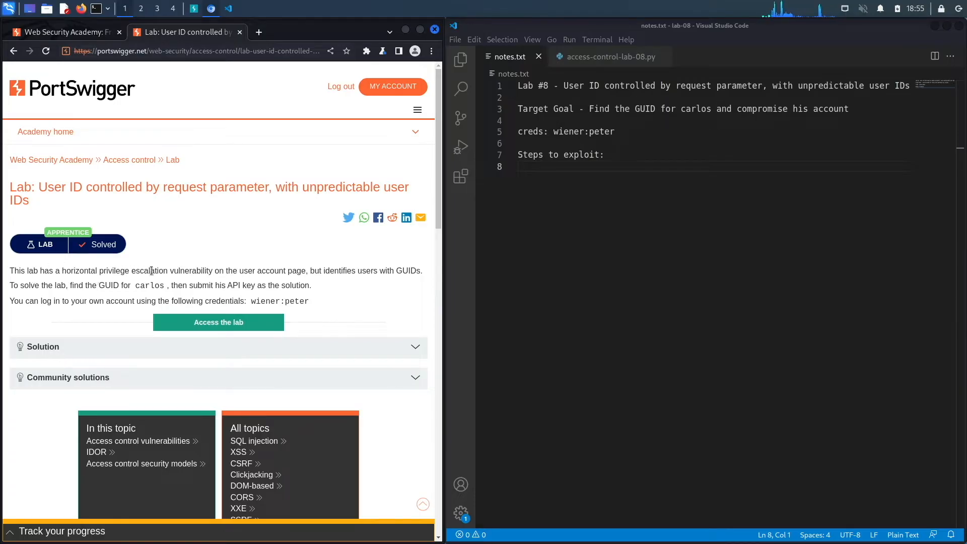
mouse_move(333, 274)
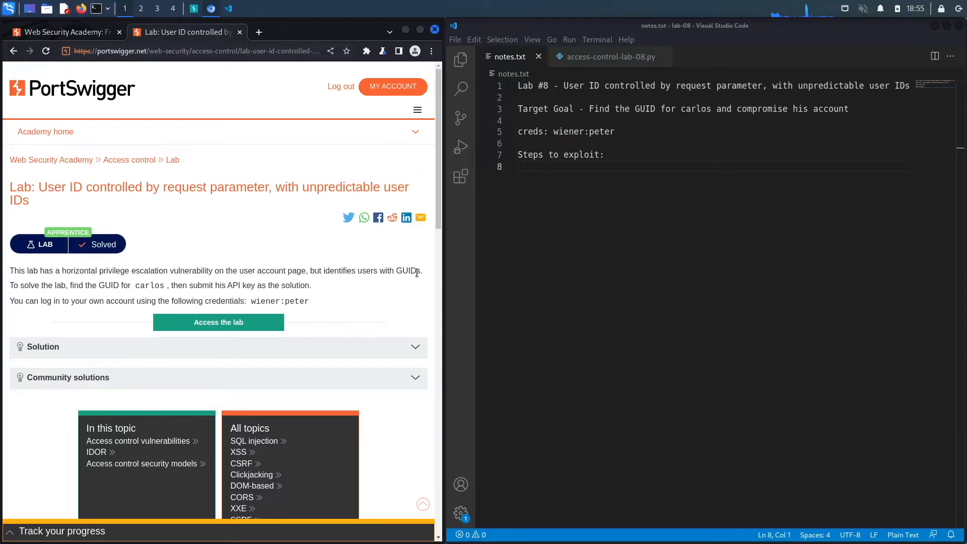
double_click(406, 271)
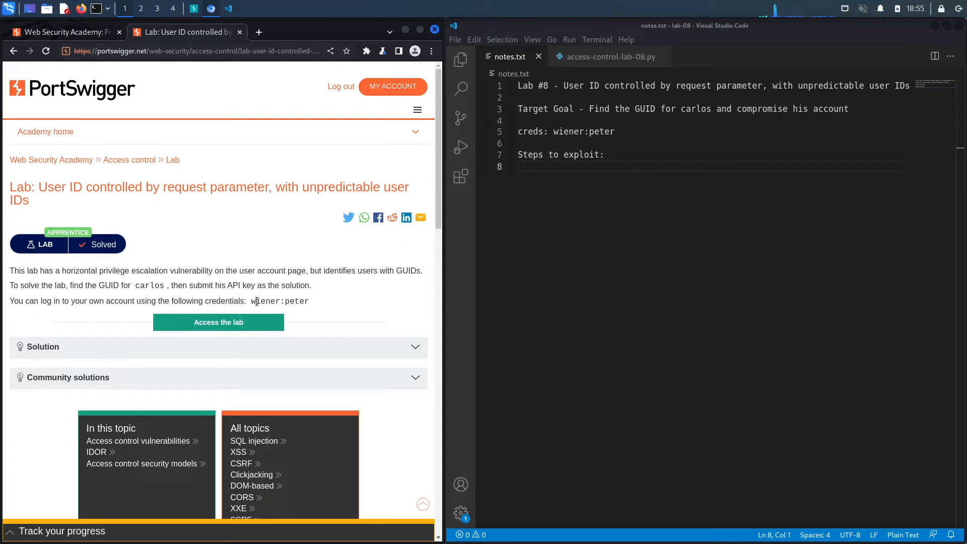
double_click(280, 301)
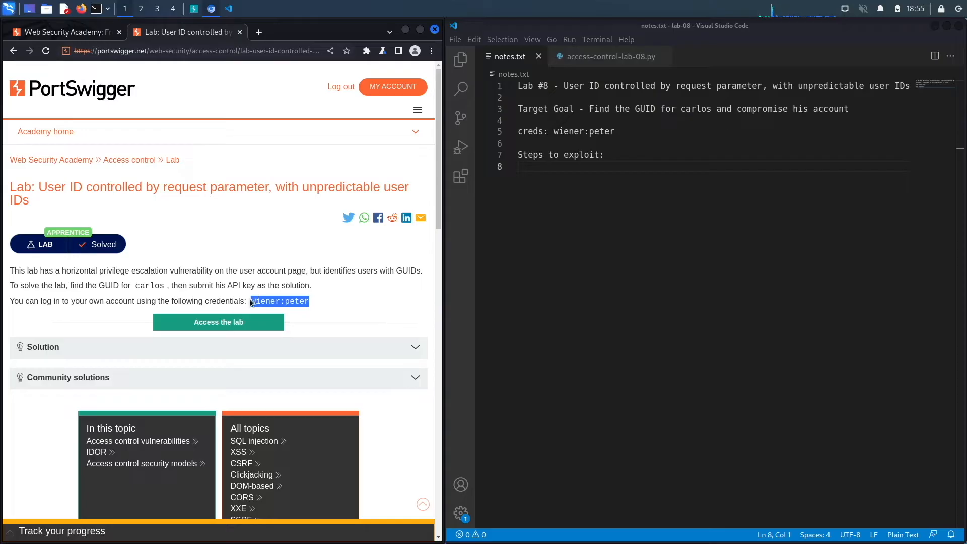
mouse_move(582, 107)
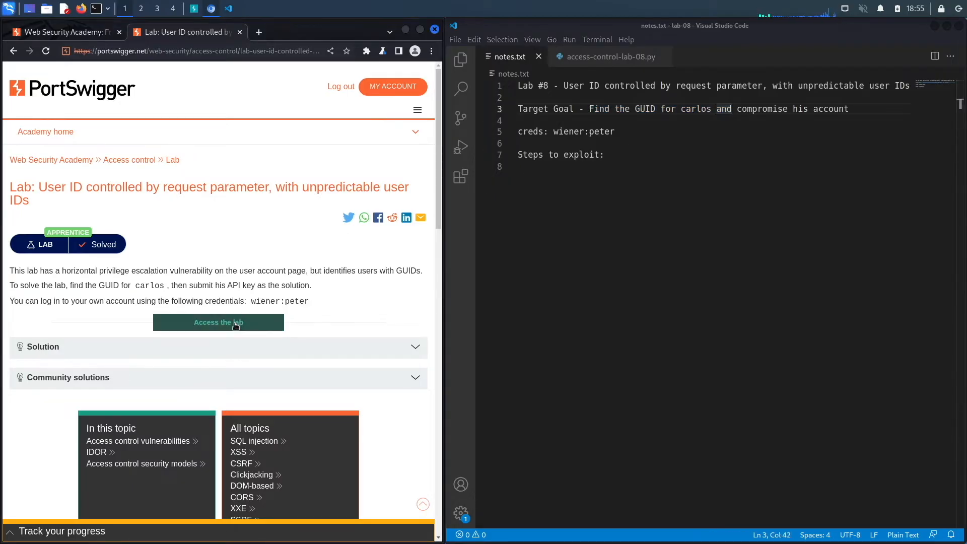
click(218, 322)
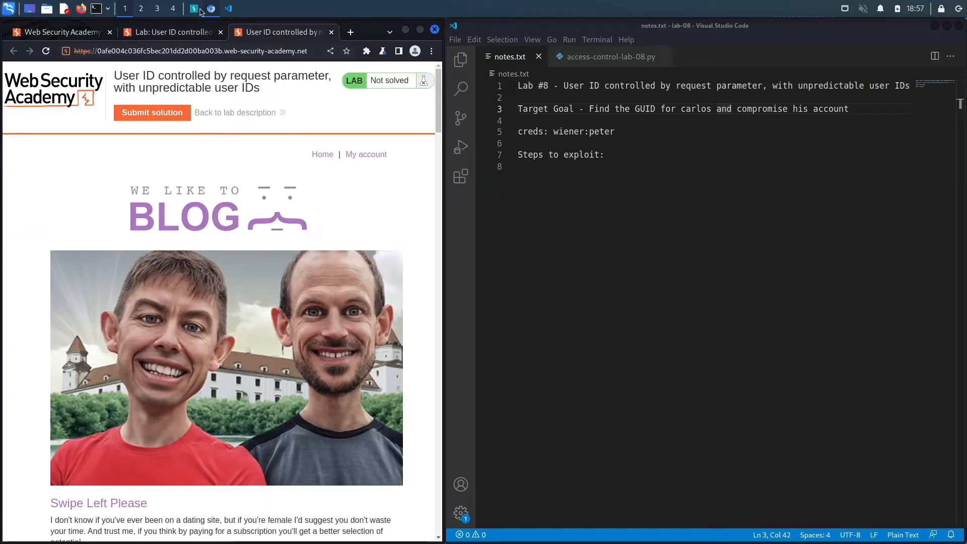
click(194, 8)
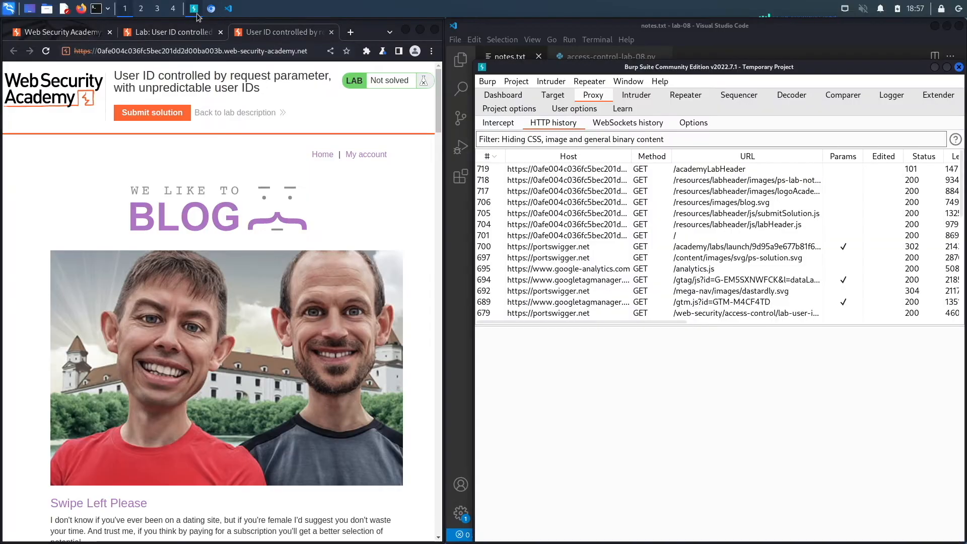
mouse_move(608, 197)
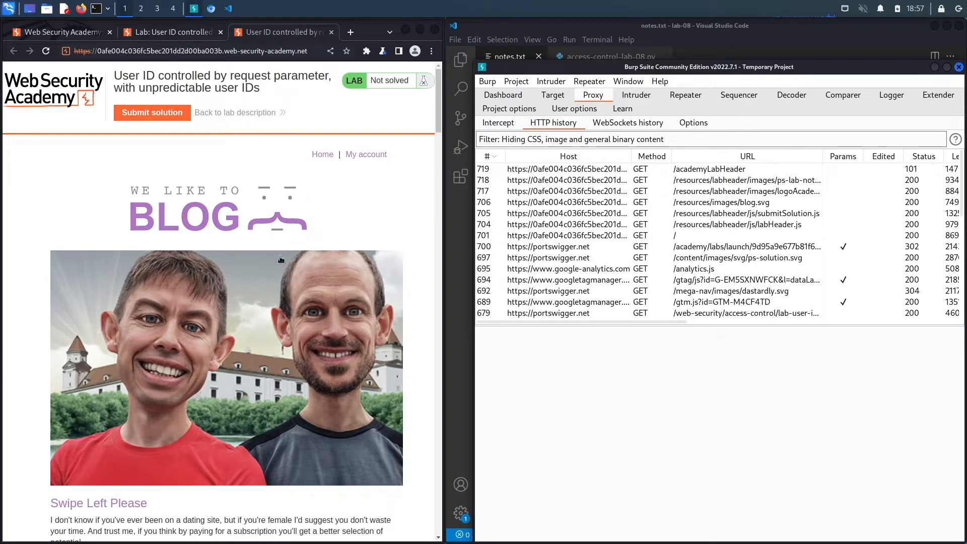
mouse_move(246, 369)
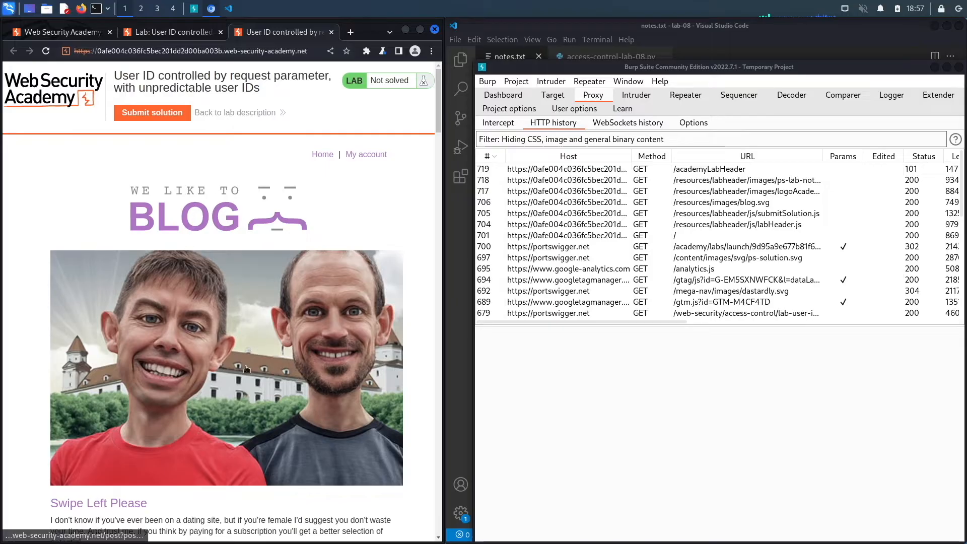
scroll(down, 3)
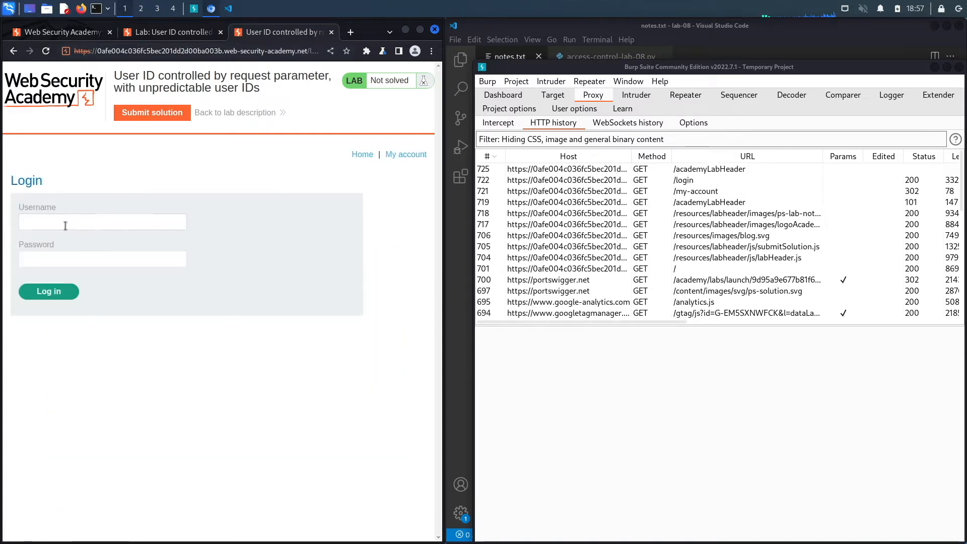
text(wiener)
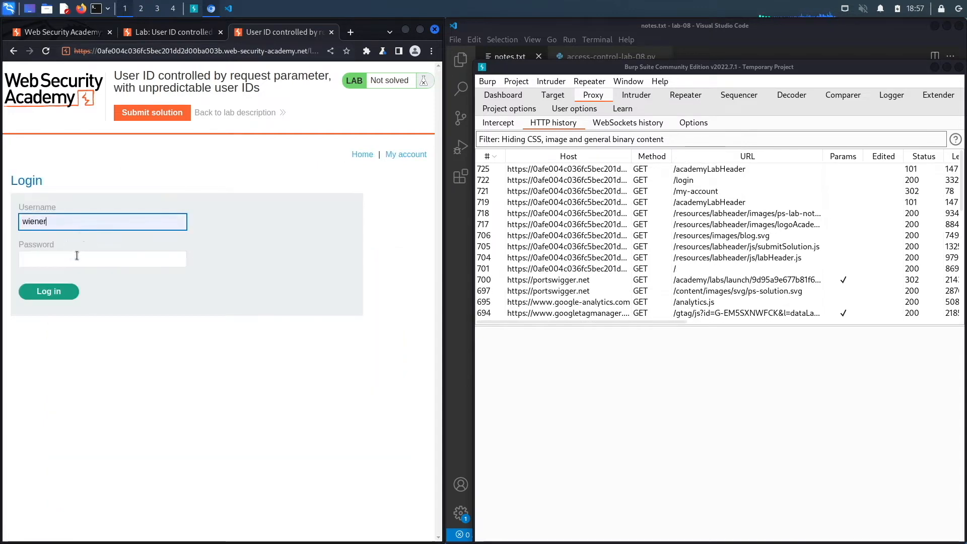
click(48, 292)
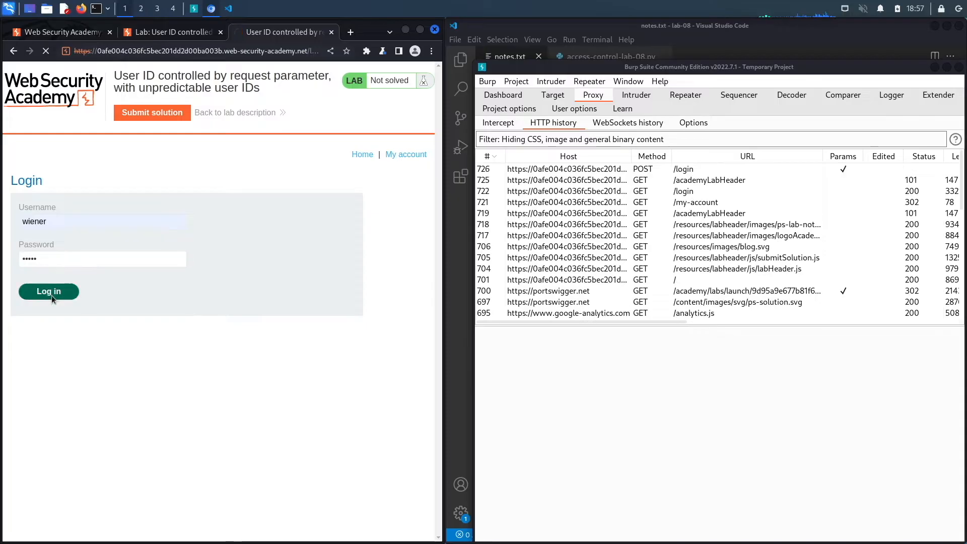
click(49, 291)
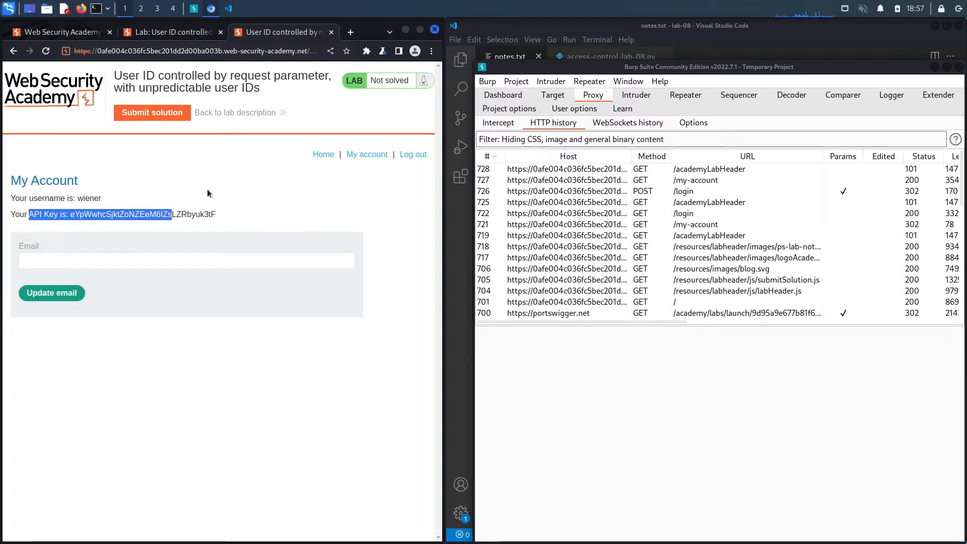
click(367, 154)
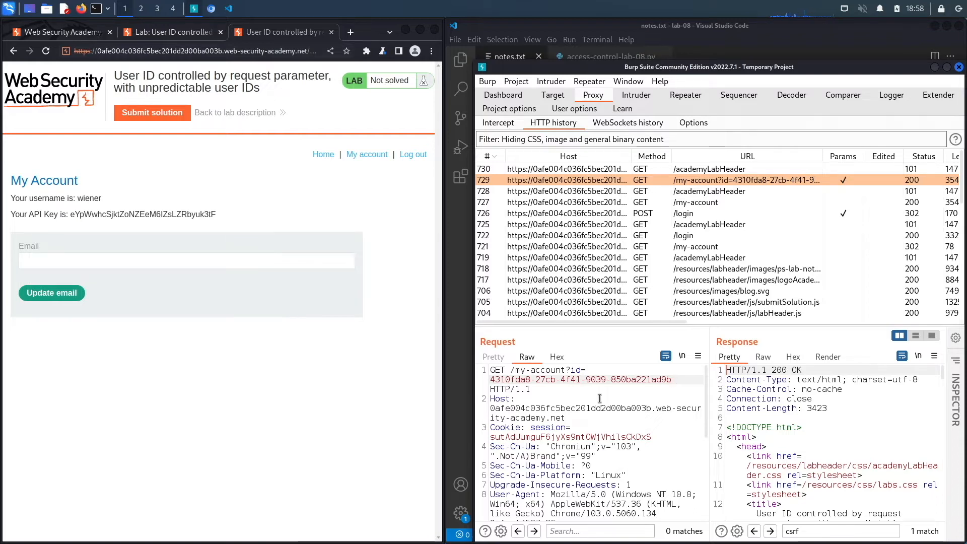
double_click(580, 378)
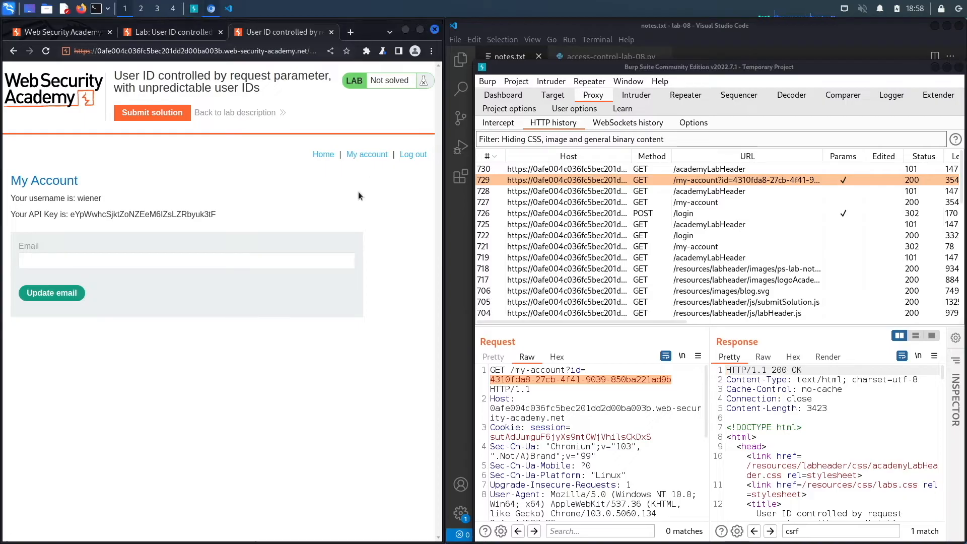
From the blog home, open 'Swipe Left Please' and follow its administrator author link.
click(323, 154)
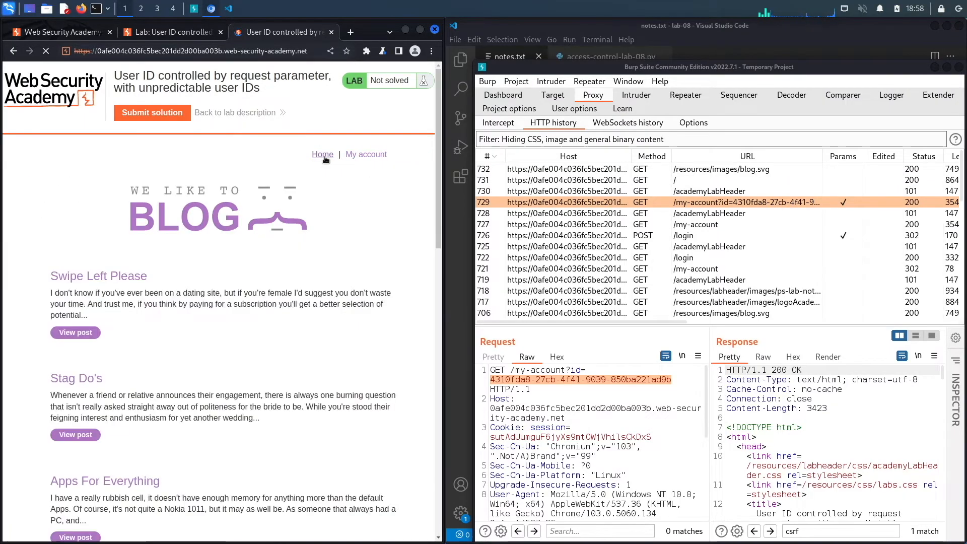
scroll(down, 3)
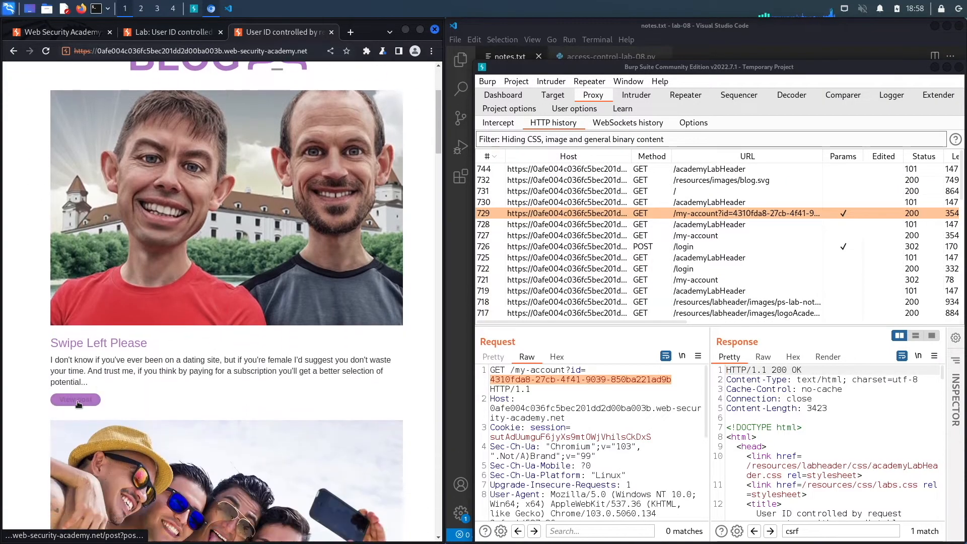
click(74, 399)
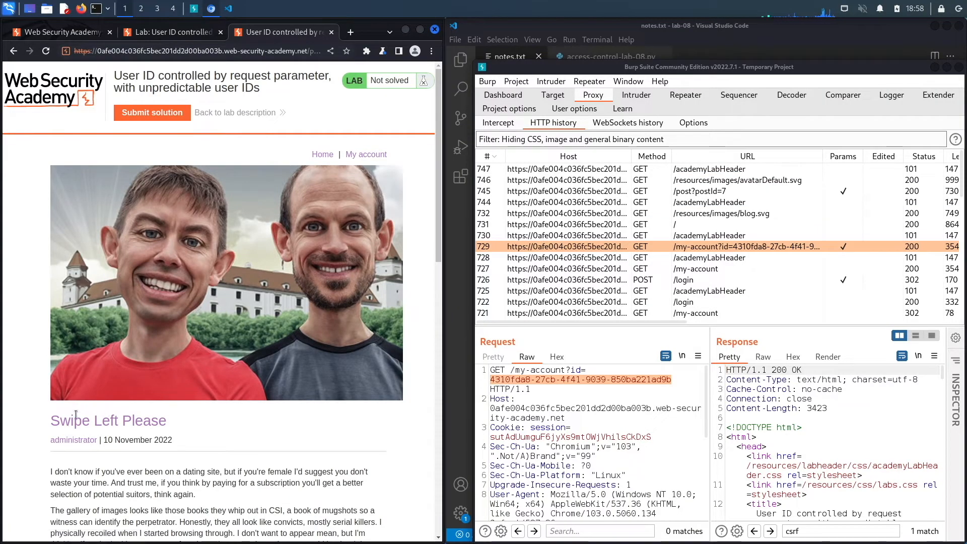
mouse_move(80, 438)
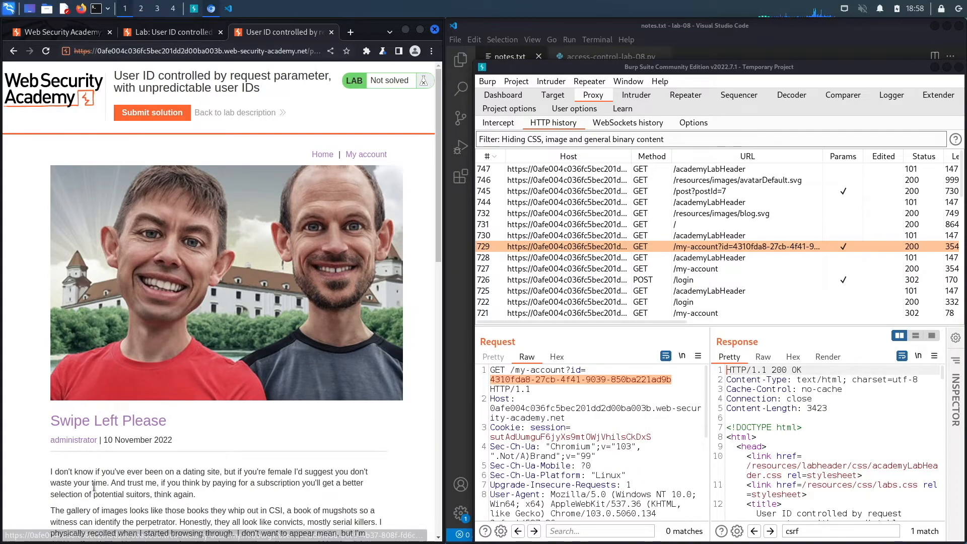
mouse_move(74, 440)
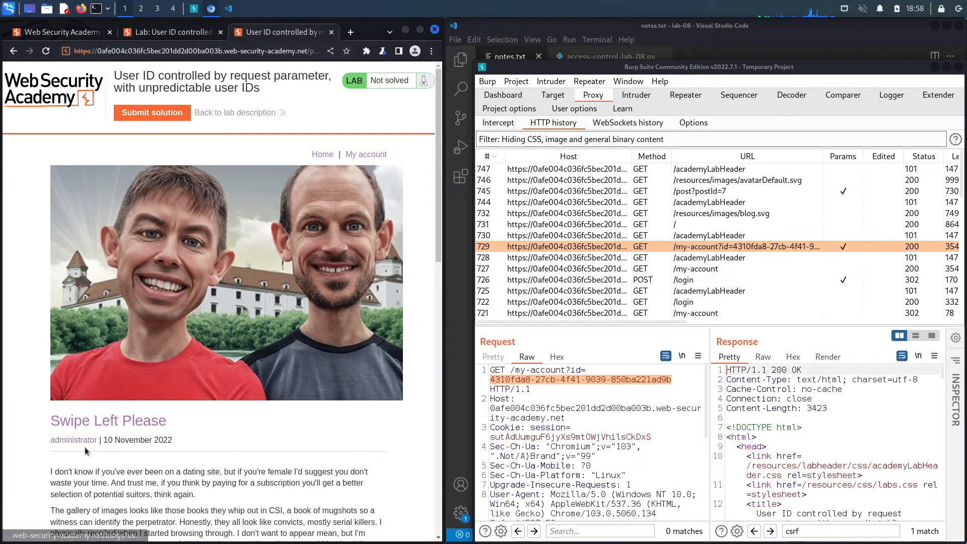
click(73, 439)
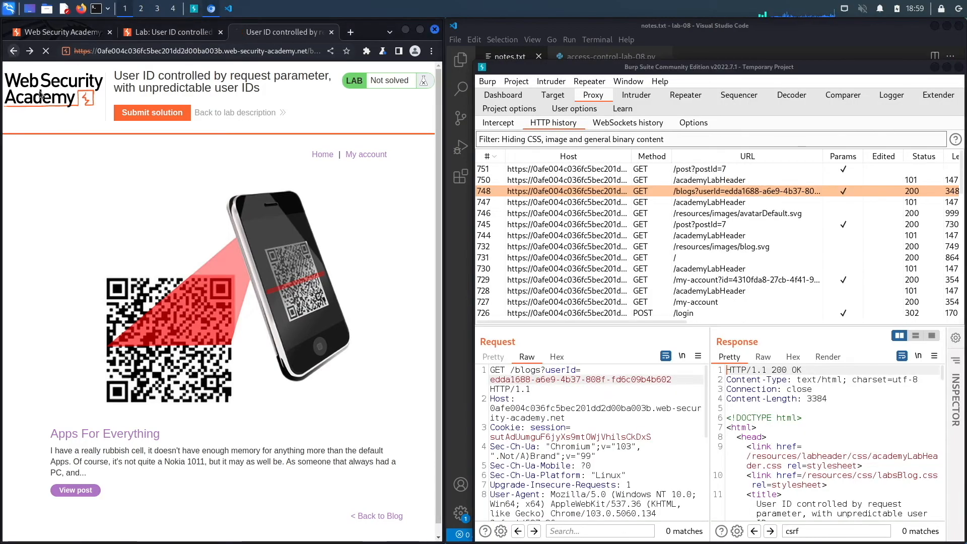
Open the Stag Do's post, follow its author link, then return to wiener's account page.
click(75, 490)
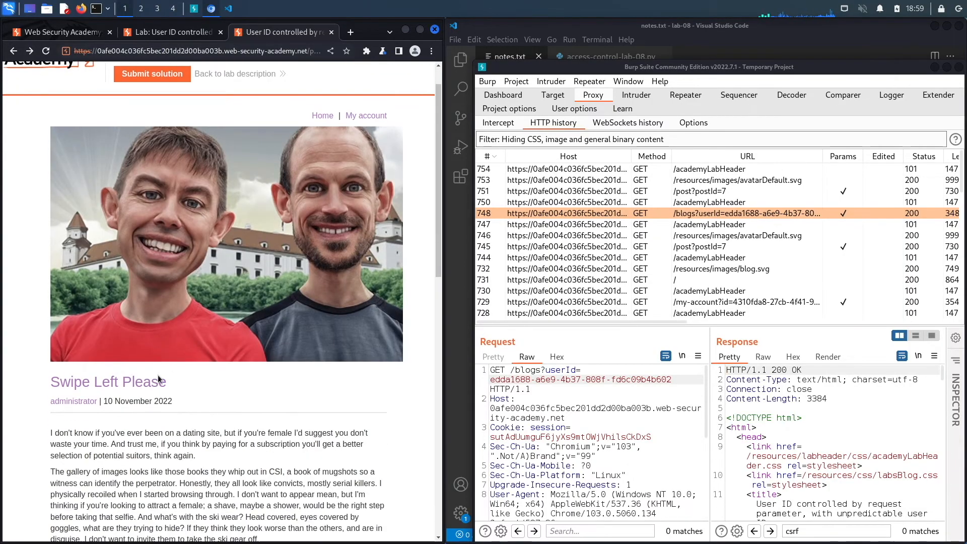
scroll(down, 3)
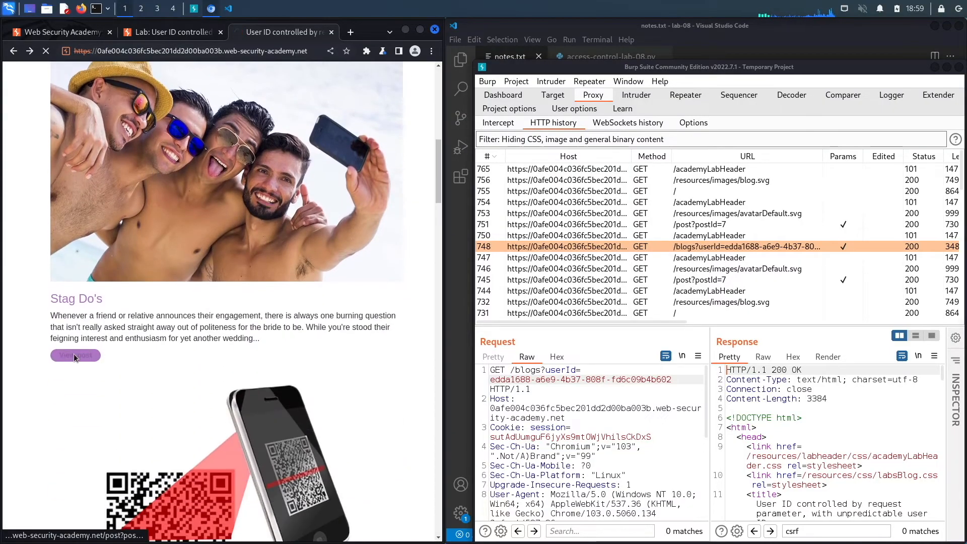
click(74, 356)
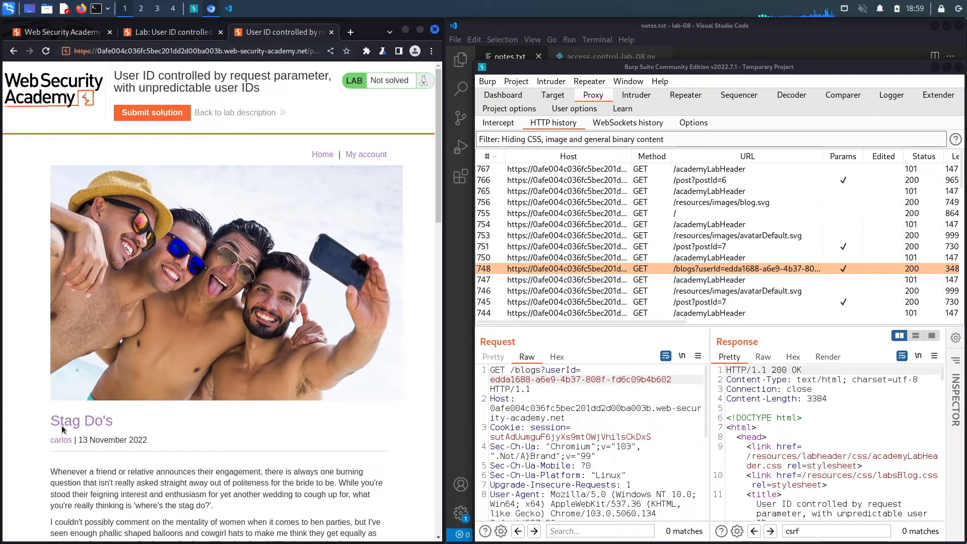
click(61, 440)
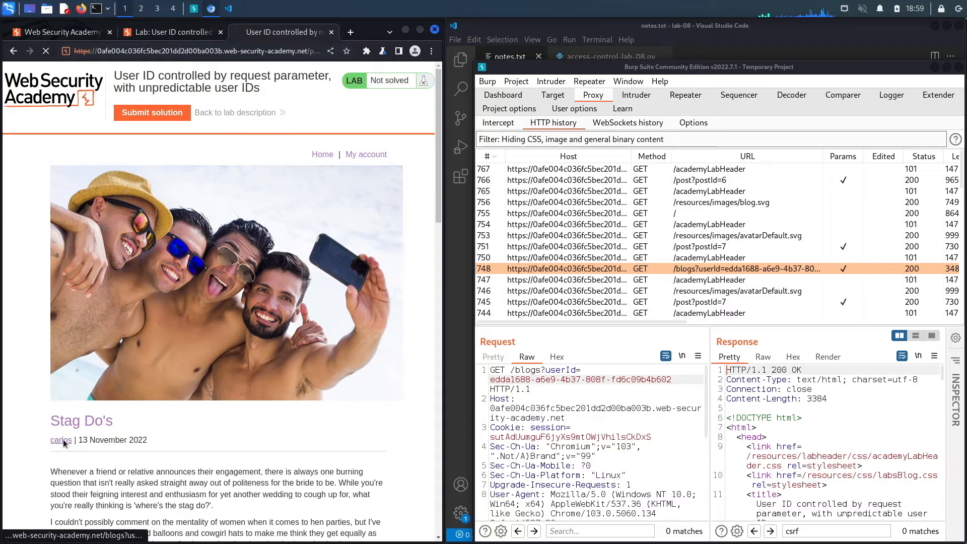
click(60, 440)
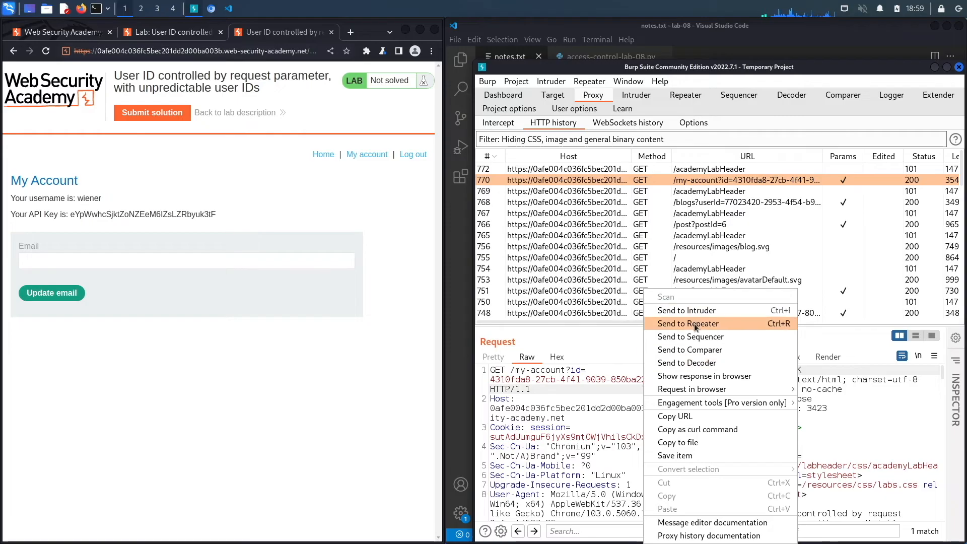
click(687, 323)
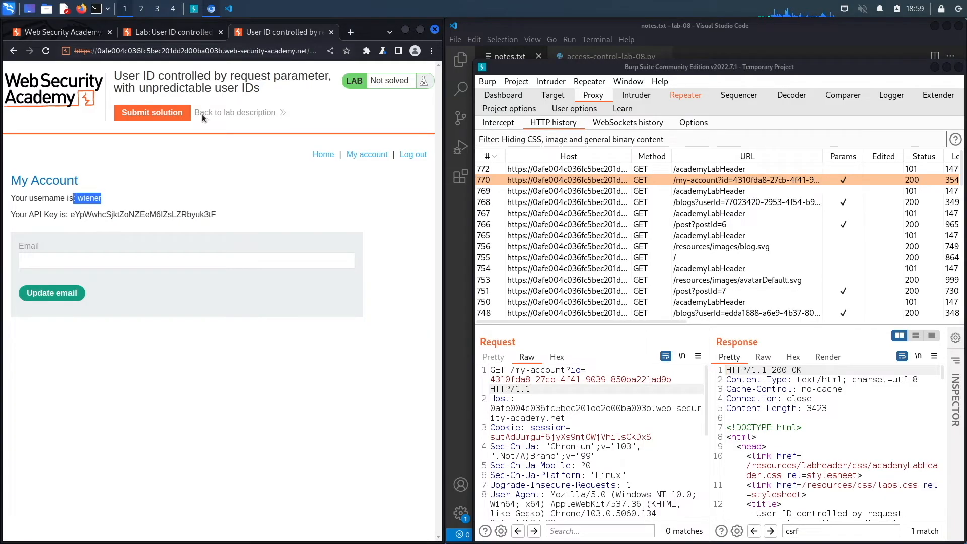
click(685, 95)
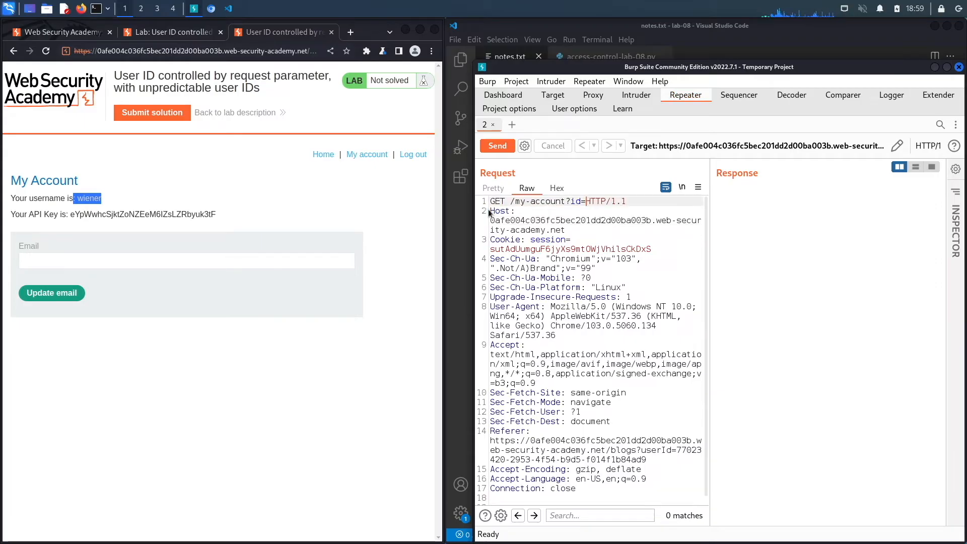
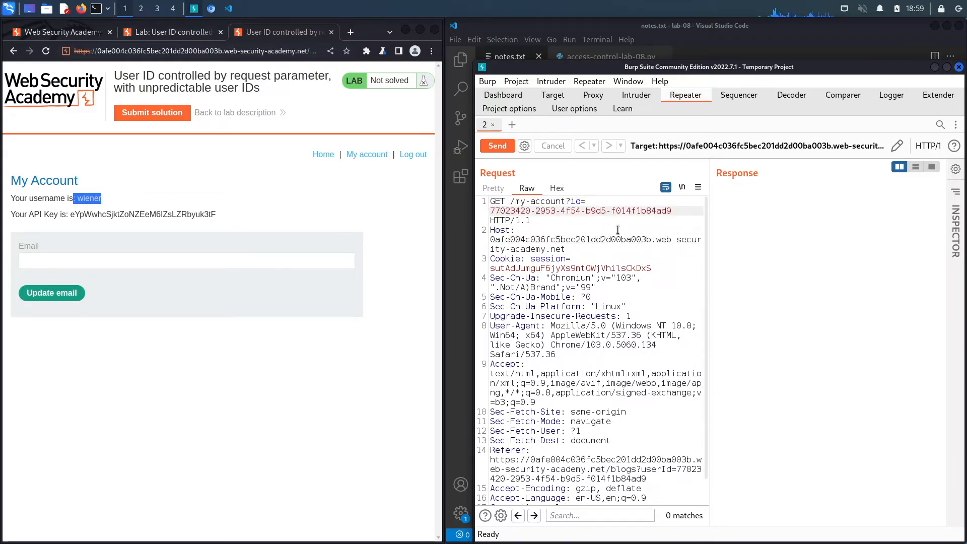
click(497, 146)
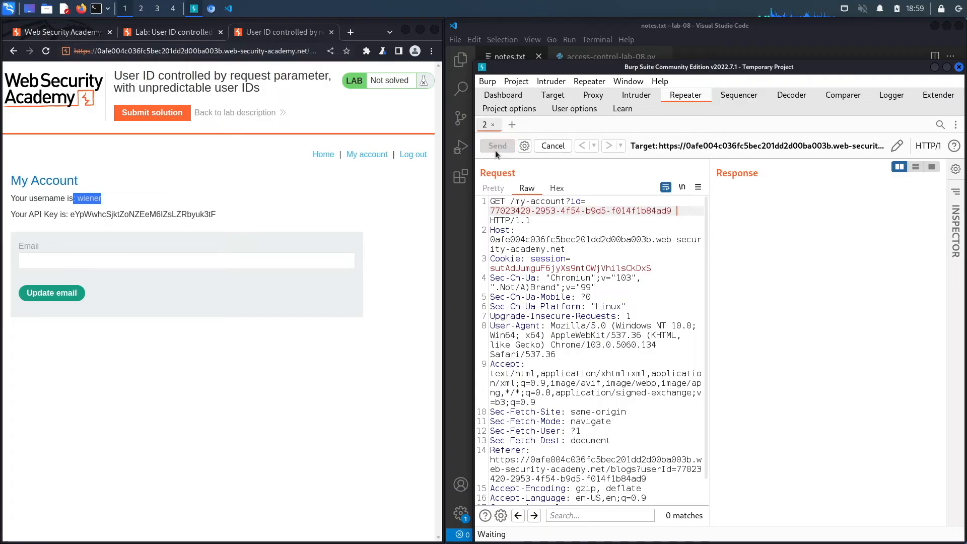
Find 'carlos' in the response, copy his API key, and submit it as the solution.
click(497, 146)
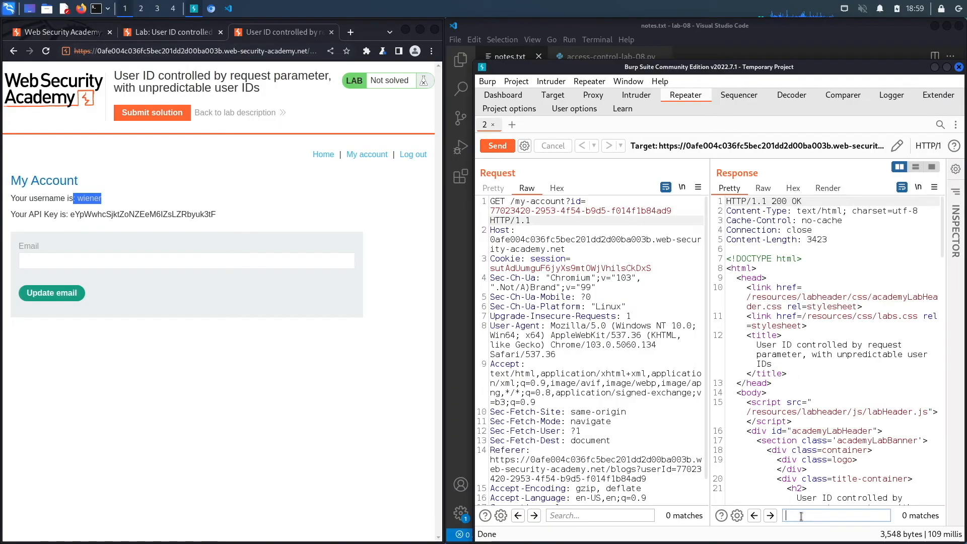
text(carlos)
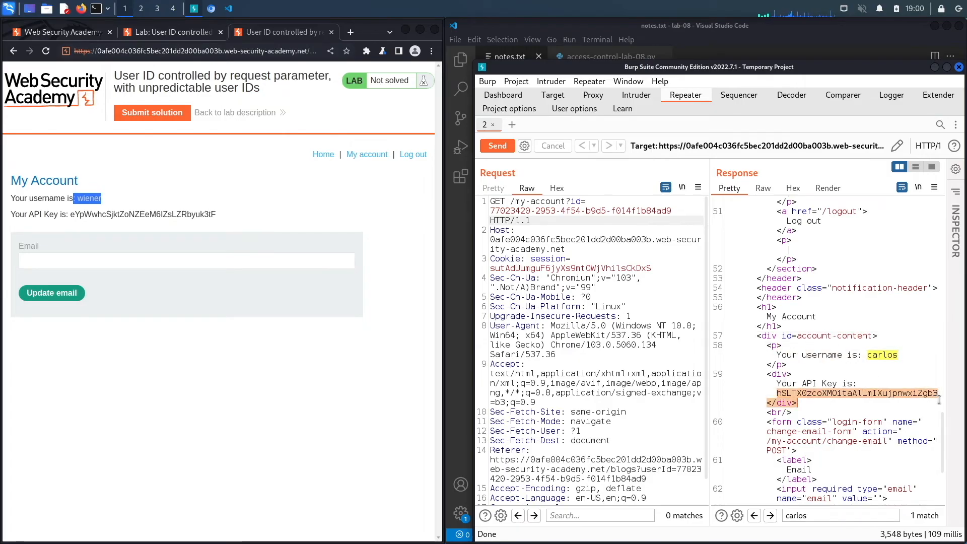
right_click(858, 393)
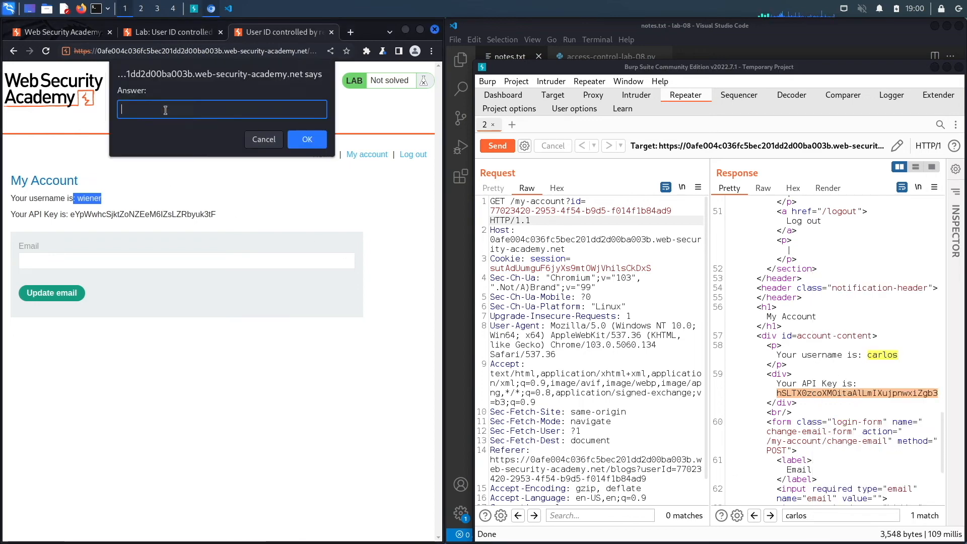
click(307, 139)
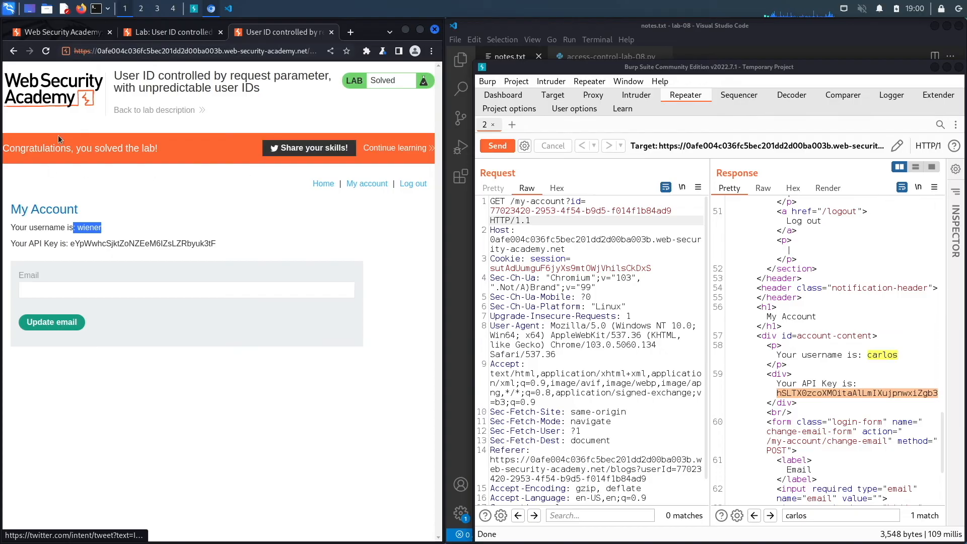
mouse_move(167, 157)
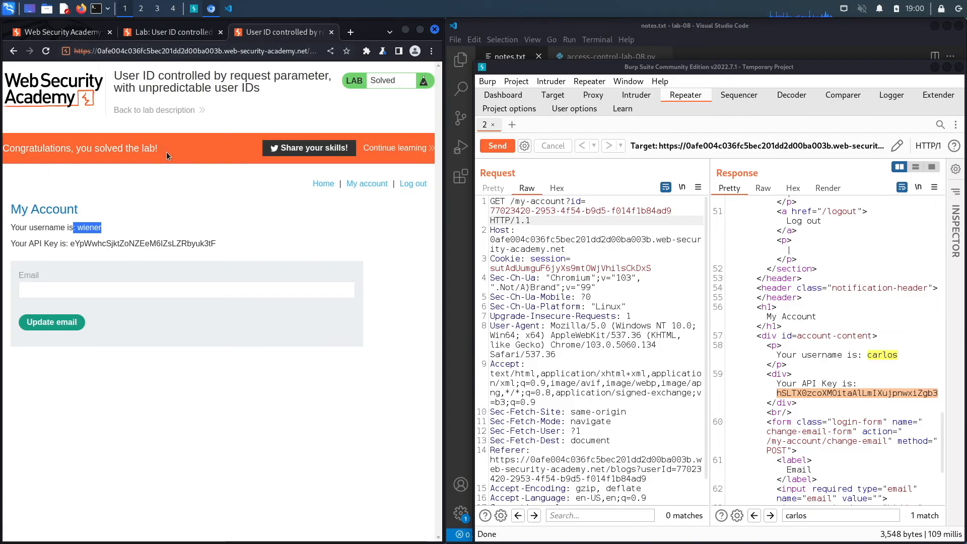
mouse_move(209, 270)
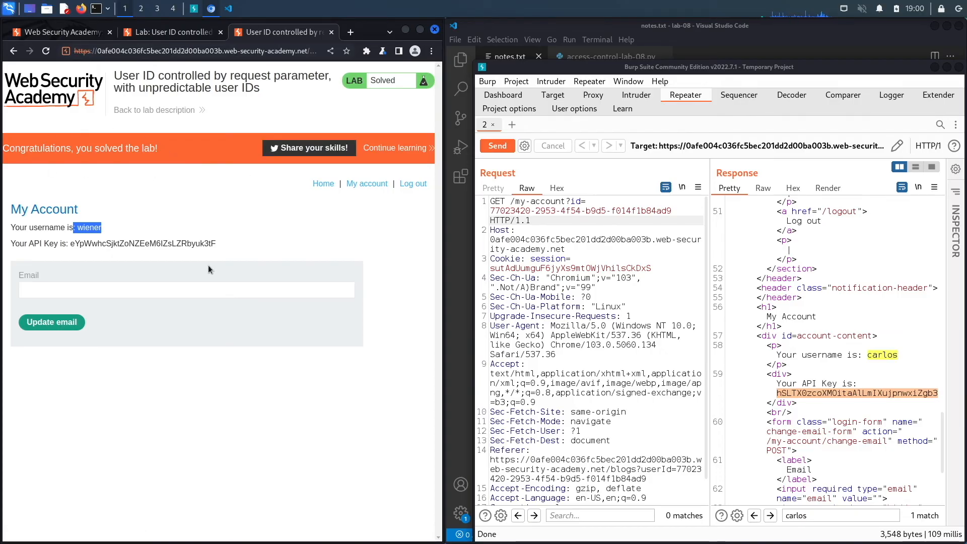